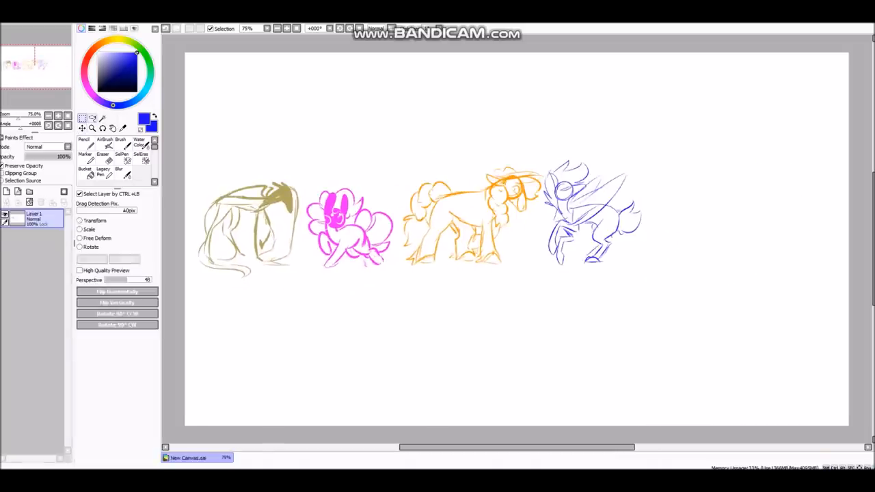
Add a new layer for colour swatches above the pegasus and the next pony's purple head
left_click(83, 140)
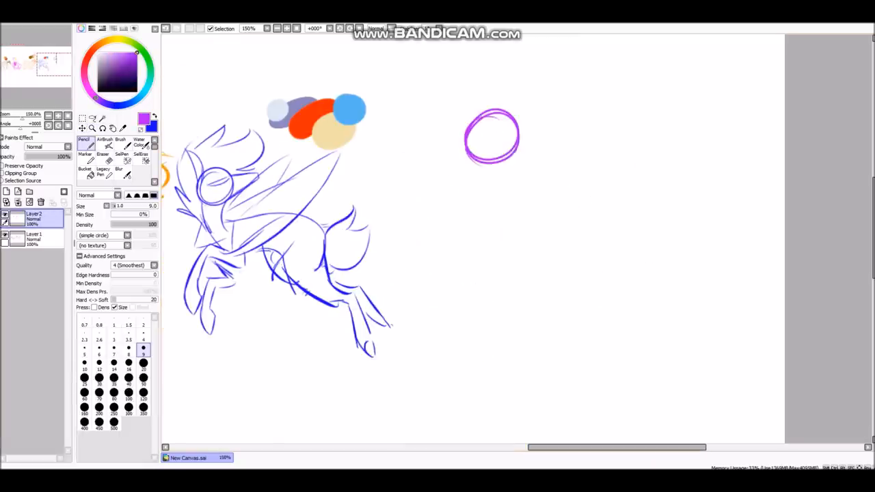
Sketch the purple unicorn's body and head beside the pegasus, with dark and lavender swatches
left_click_drag(492, 130, 547, 376)
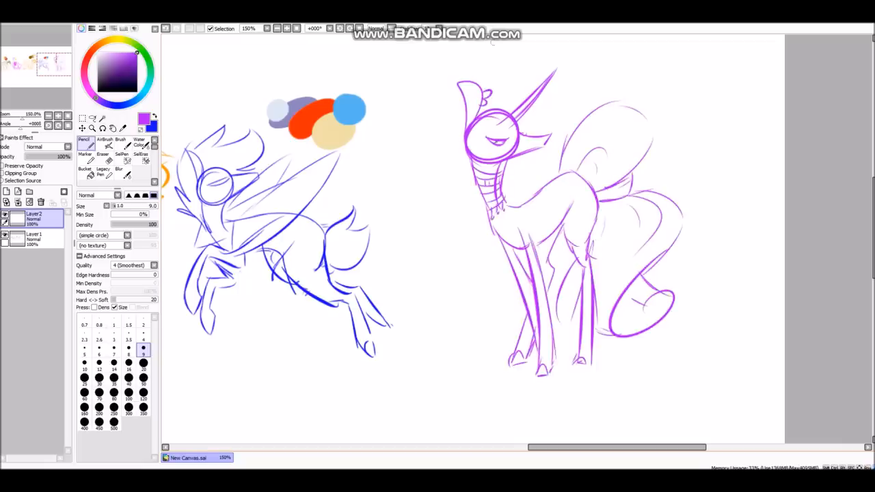
left_click_drag(465, 205, 533, 164)
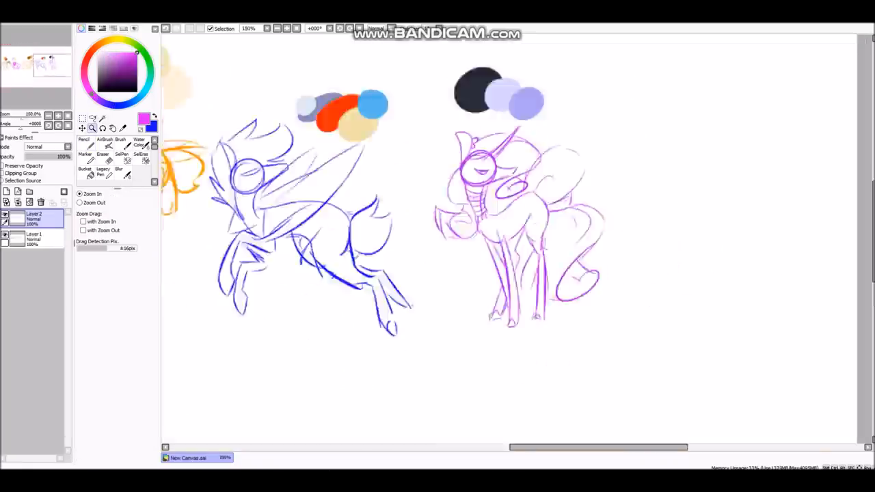
left_click(84, 143)
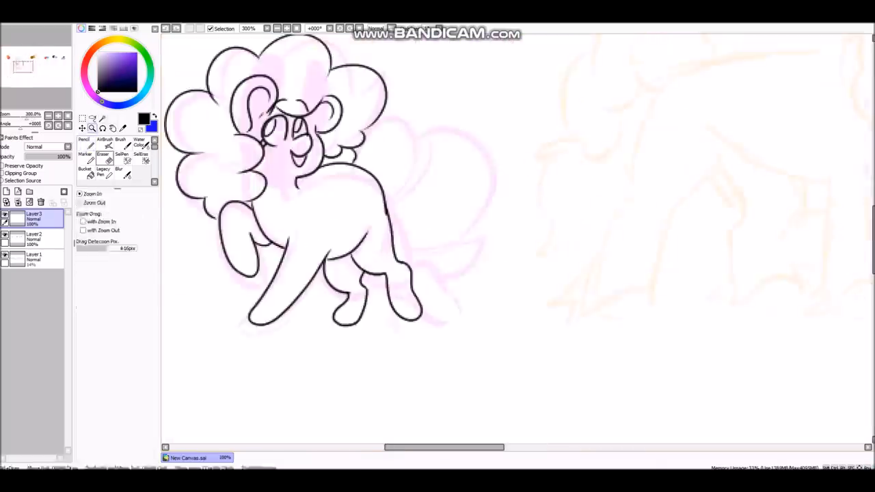
Trace the pink pony in black on Layer3 over the lowered-opacity Layer1 sketch
left_click(84, 141)
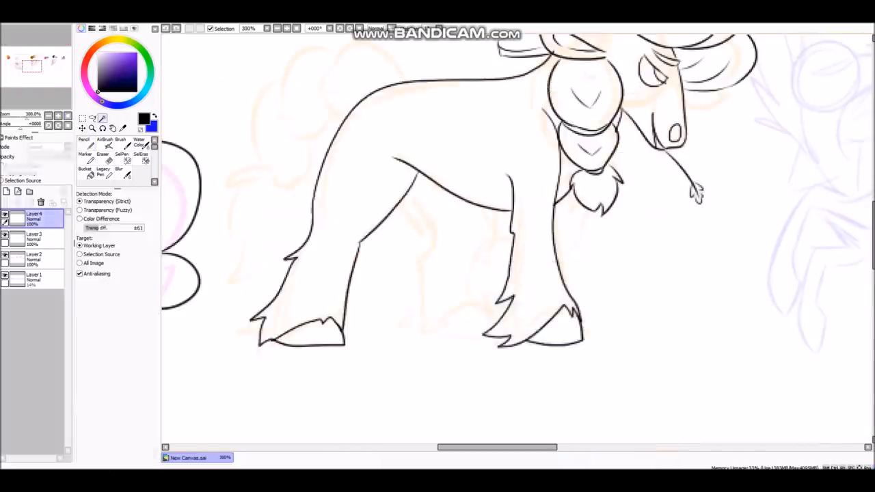
Finish the orange pony's lineart and ink the purple unicorn's head outline
left_click(84, 144)
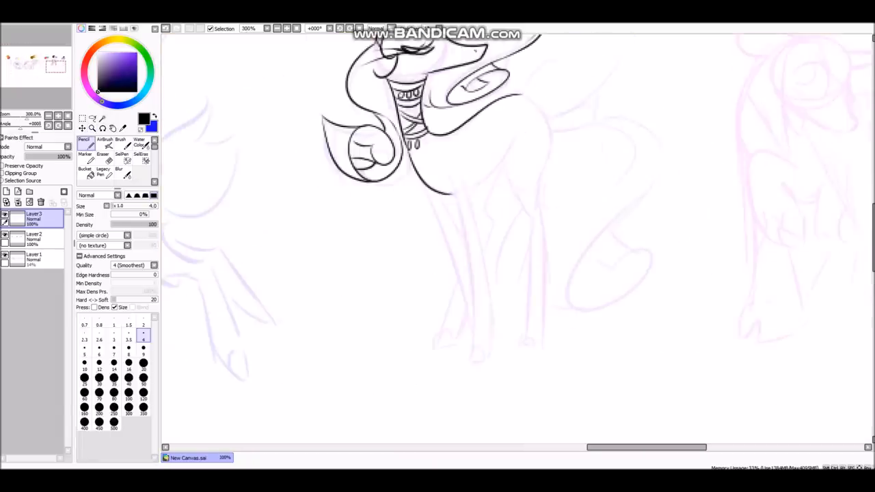
left_click_drag(479, 191, 478, 362)
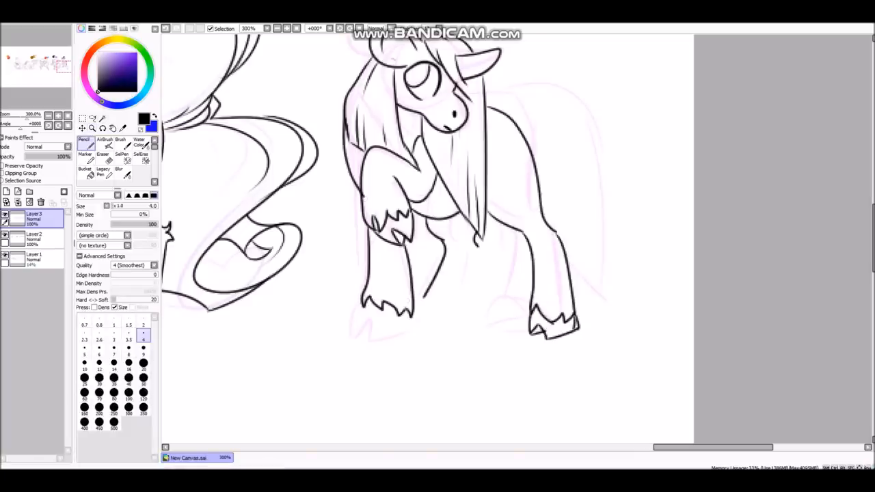
Ink the long-maned pony's legs and hooves and the curled tail beside it
left_click_drag(485, 96, 591, 318)
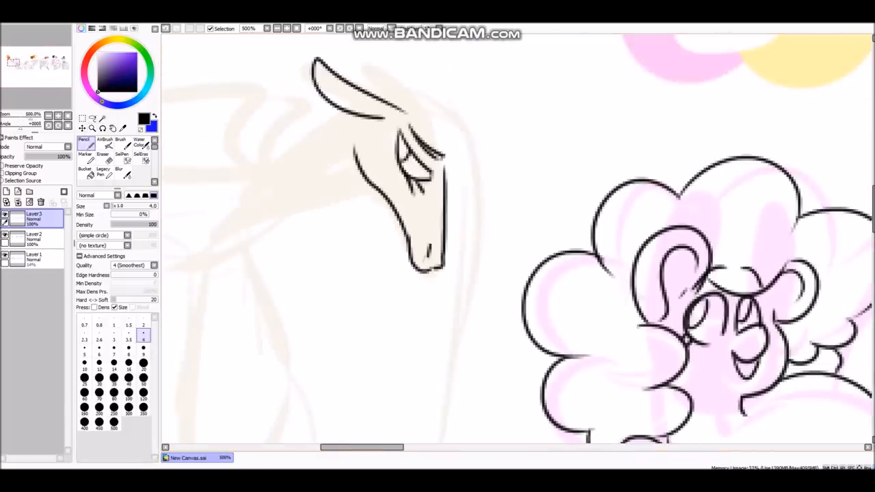
Zoom in on the winged pony to trace its head, flower crown, mane and wings on Layer4
scroll("down", 3)
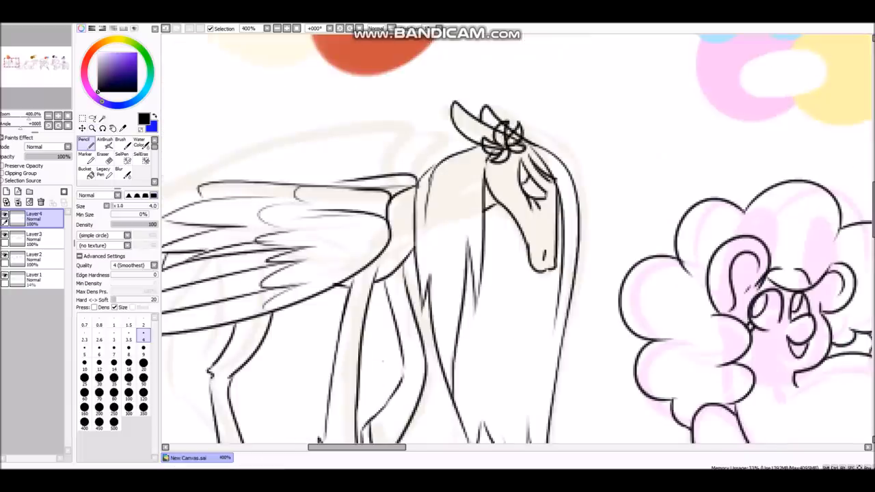
scroll("down", 3)
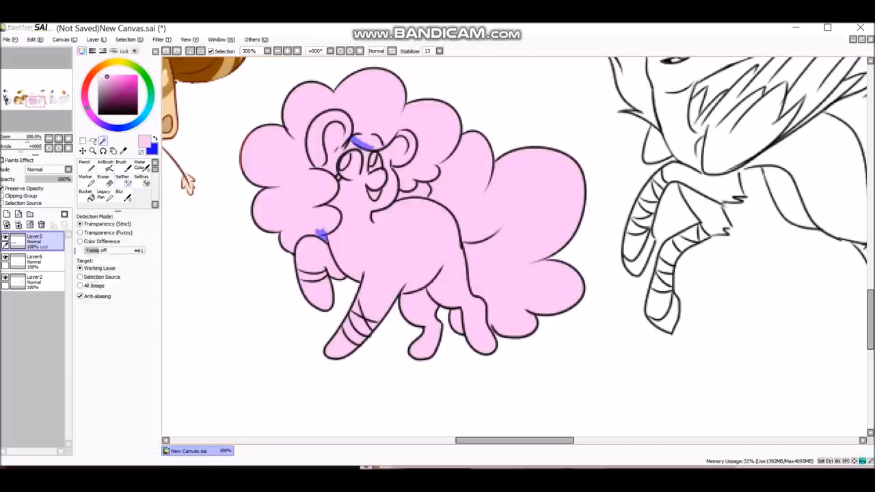
Bucket-fill and brush the curly-maned pony's body and mane flat pink on a new layer
left_click(84, 162)
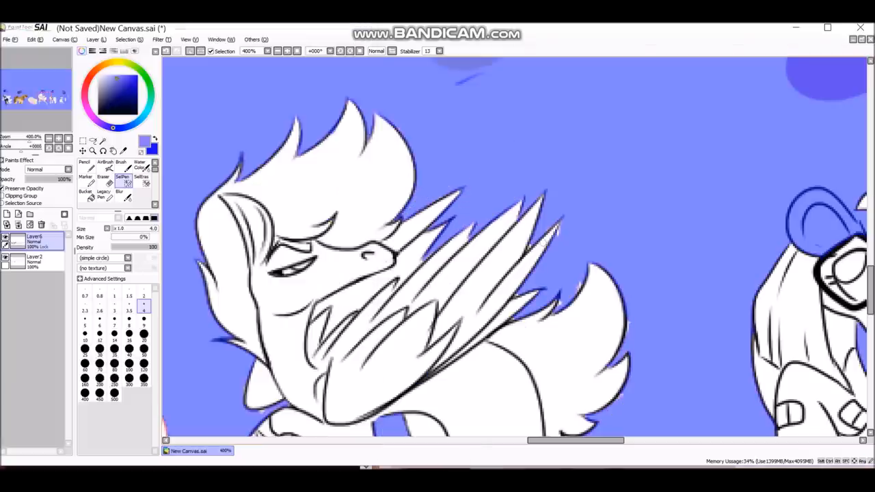
Fill the pegasus lavender and brush red, orange and yellow flames into its mane and tail
left_click(93, 151)
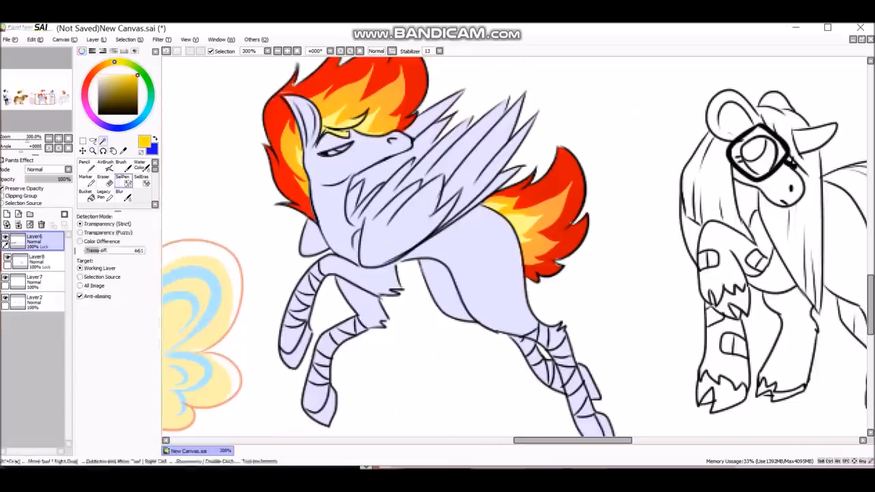
left_click(465, 150)
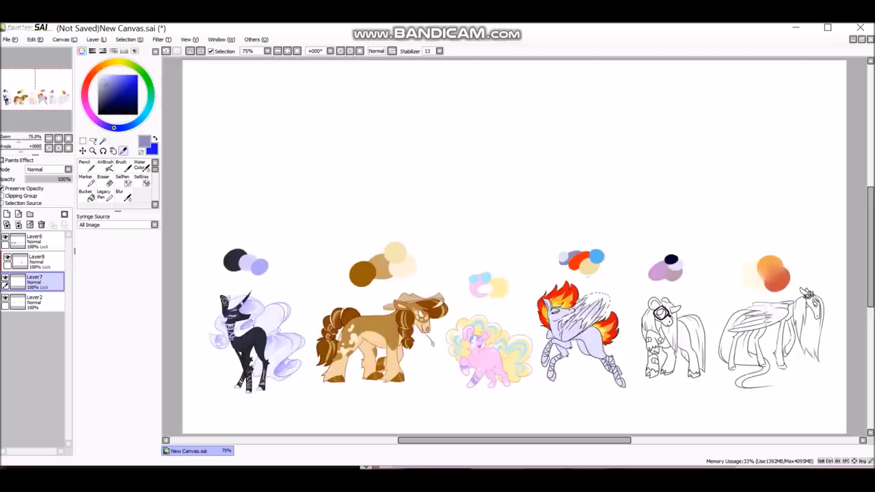
Zoom in on the pegasus to shade wings and legs grey-lavender and darken the hooves
left_click(84, 164)
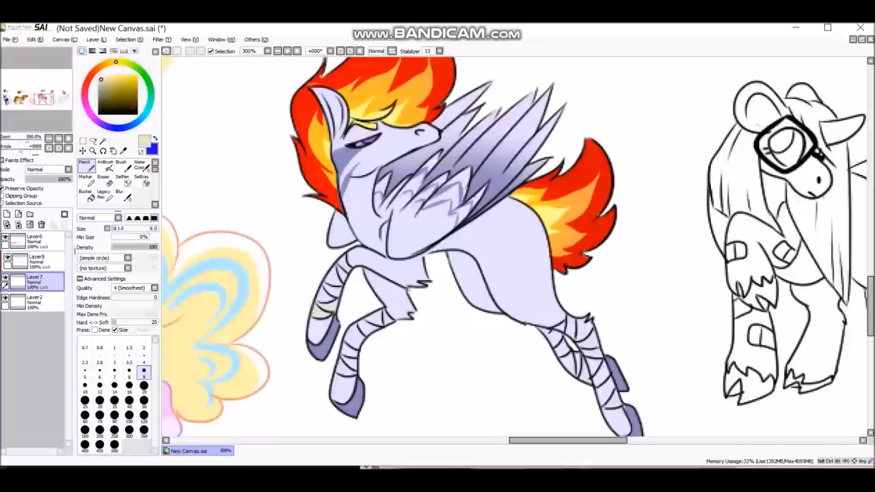
scroll("down", 3)
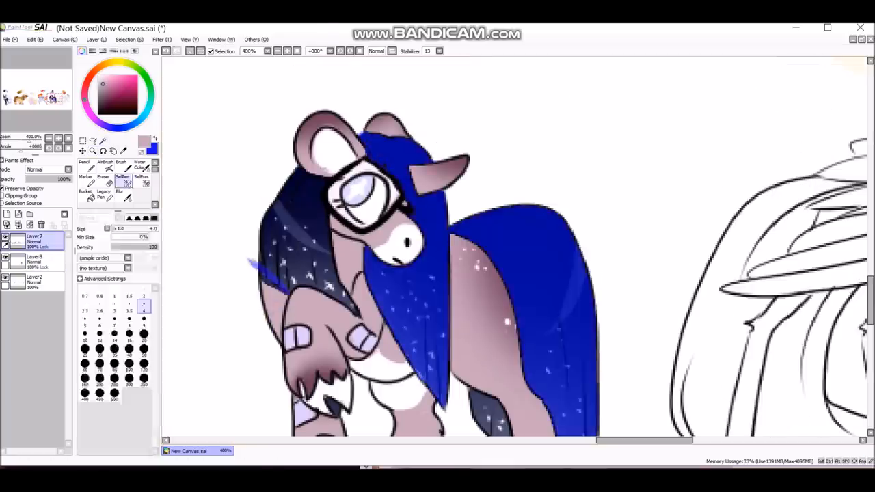
Mask the bespectacled pony, fill it mauve, and paint a blue gradient mane with white speckles
left_click(157, 39)
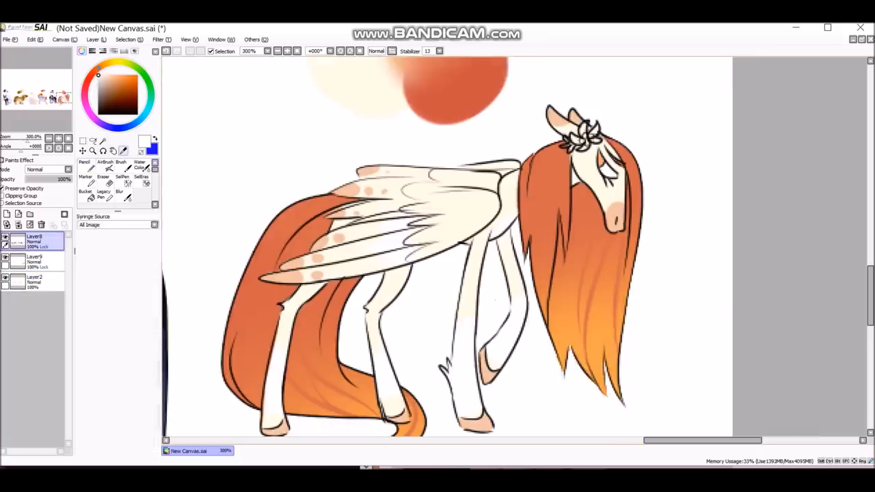
Paint the sixth pegasus with a cream coat, peach spots and orange-to-yellow mane and tail
left_click(84, 164)
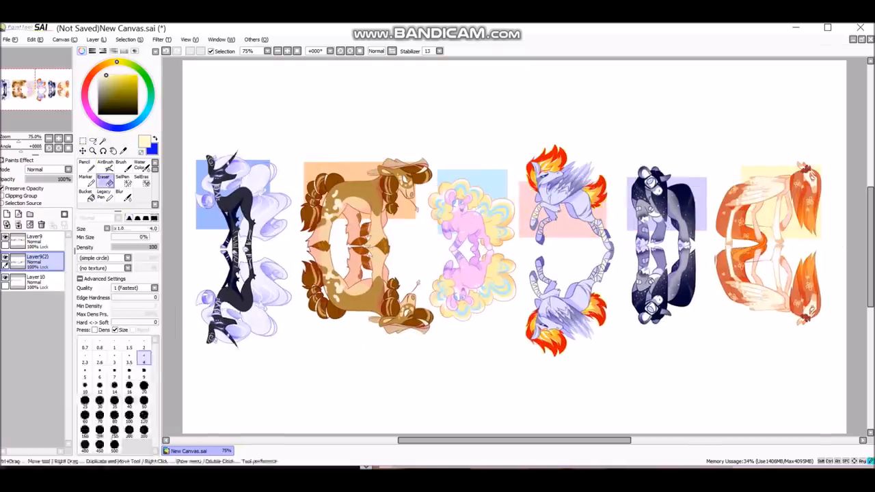
Zoom in on the first two ponies to check their background blocks and reflections
left_click(93, 152)
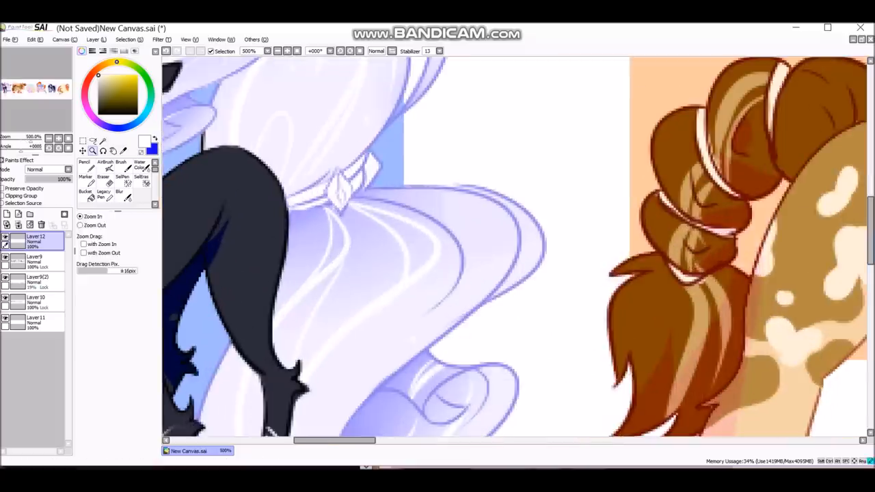